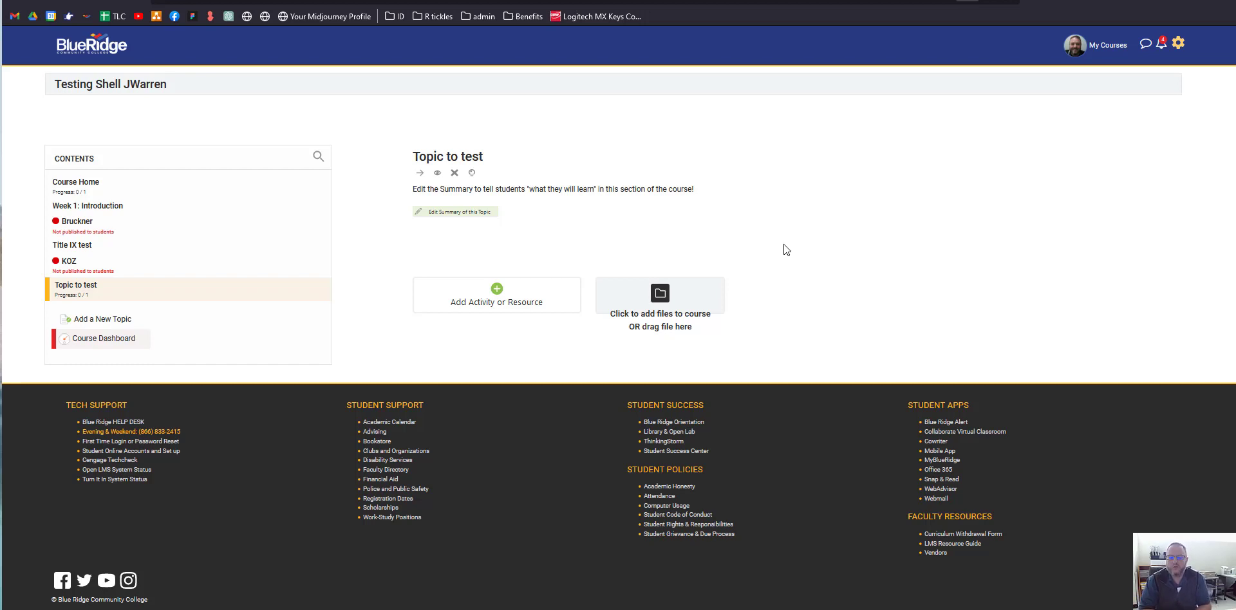
pyautogui.moveTo(602, 271)
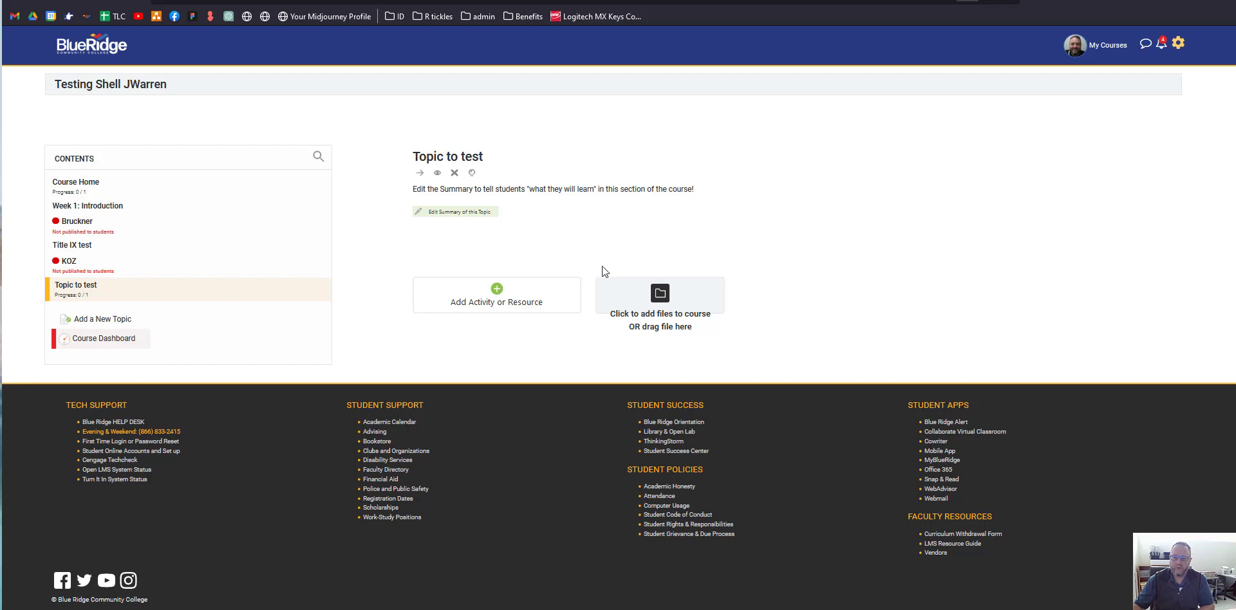
# - Bring up the activity and resource chooser for the Topic to test section
pyautogui.click(497, 295)
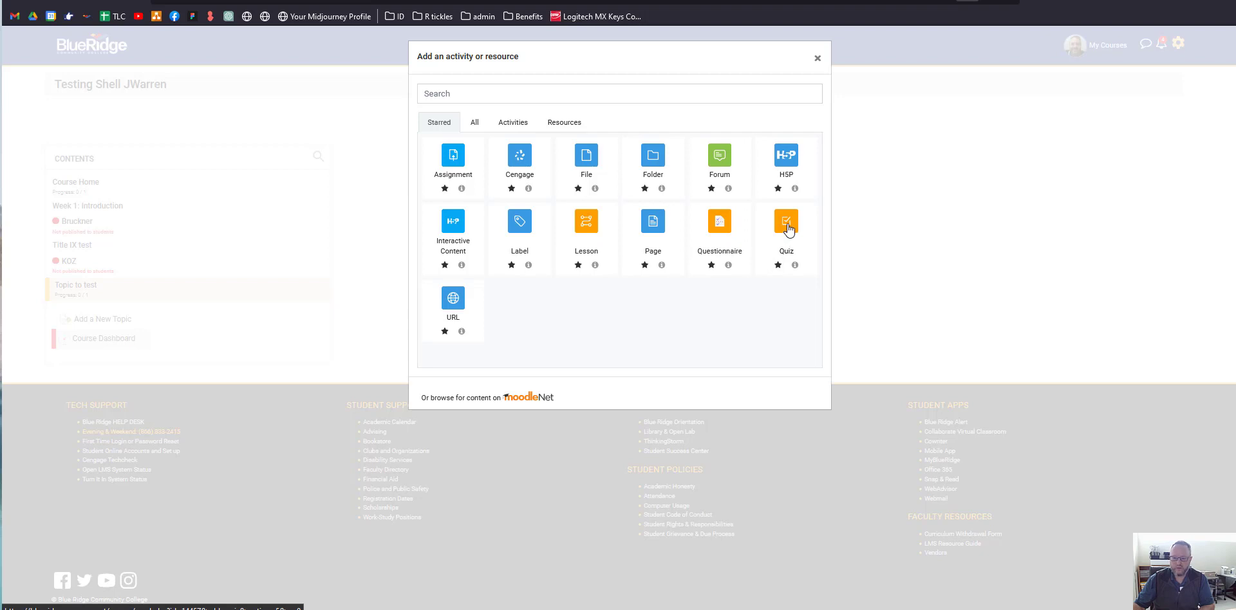
# - Create a Quiz activity named 'Test quiz' and save, returning to the course page
pyautogui.click(786, 220)
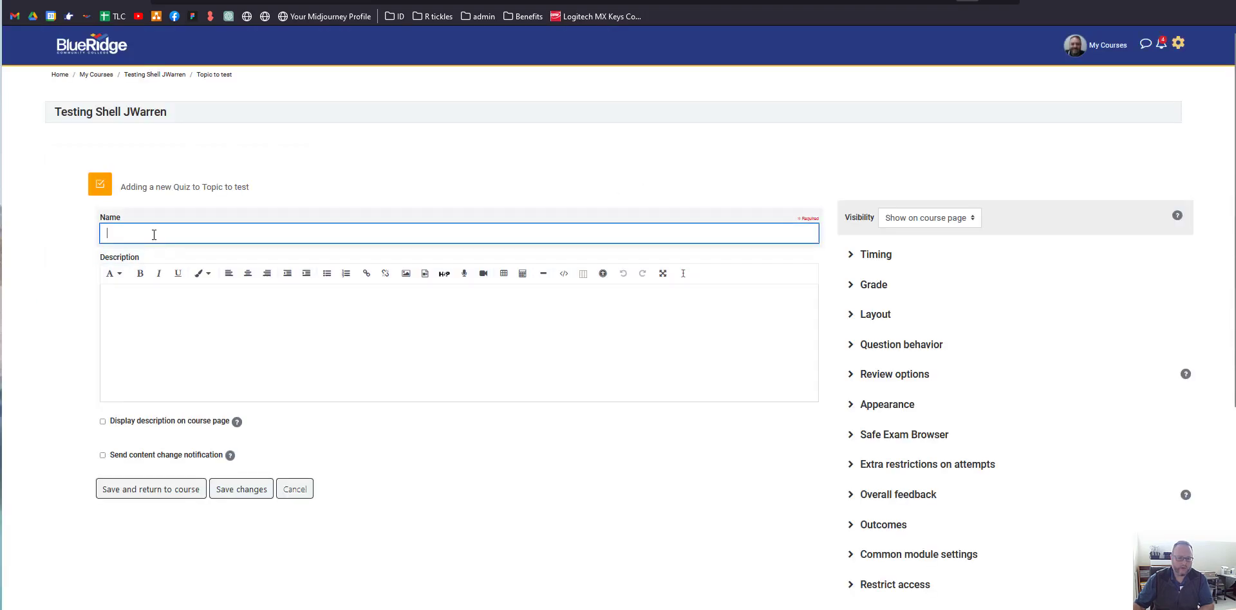
pyautogui.write('Test quiz')
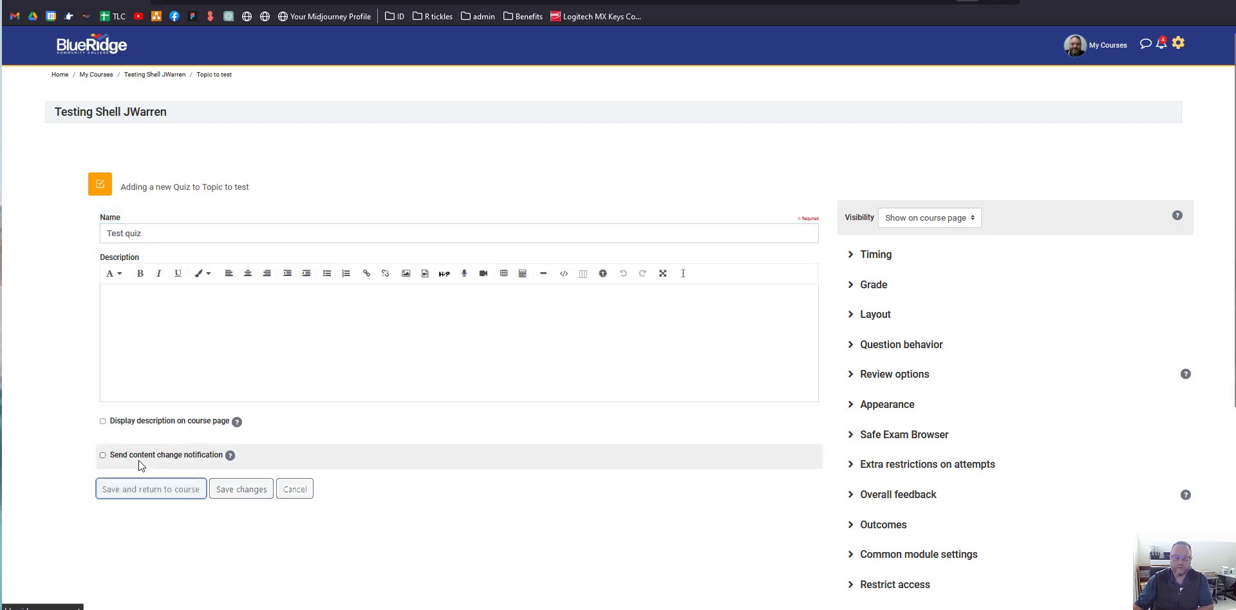
pyautogui.click(293, 489)
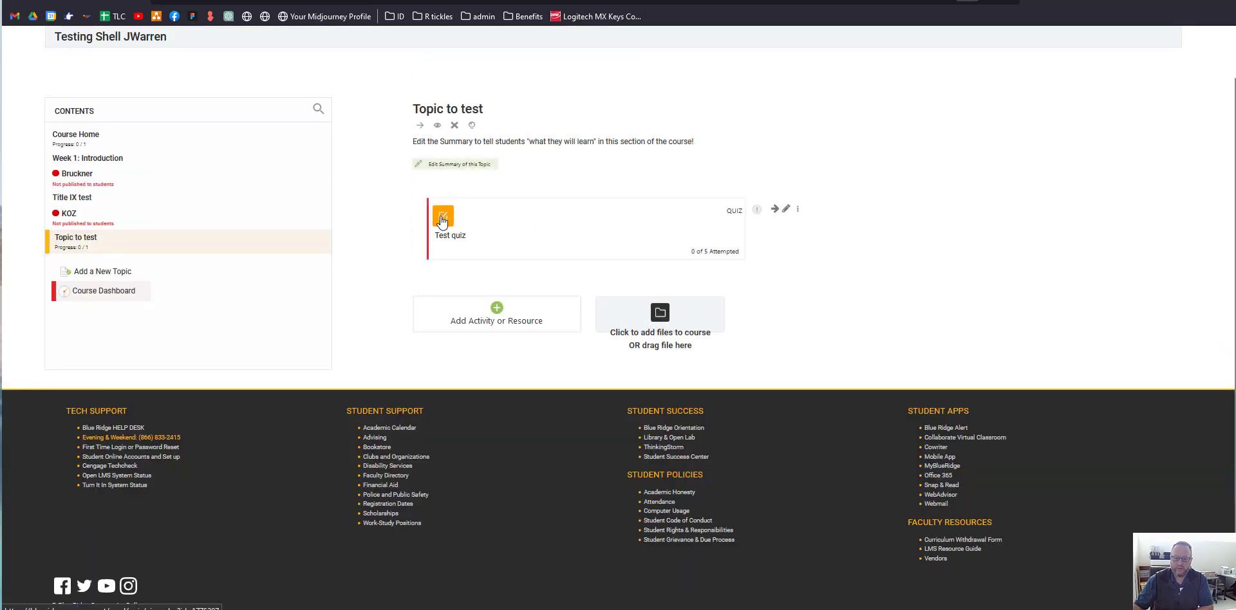
# - Go into Test quiz's Questions page and show the Add question choices
pyautogui.click(449, 234)
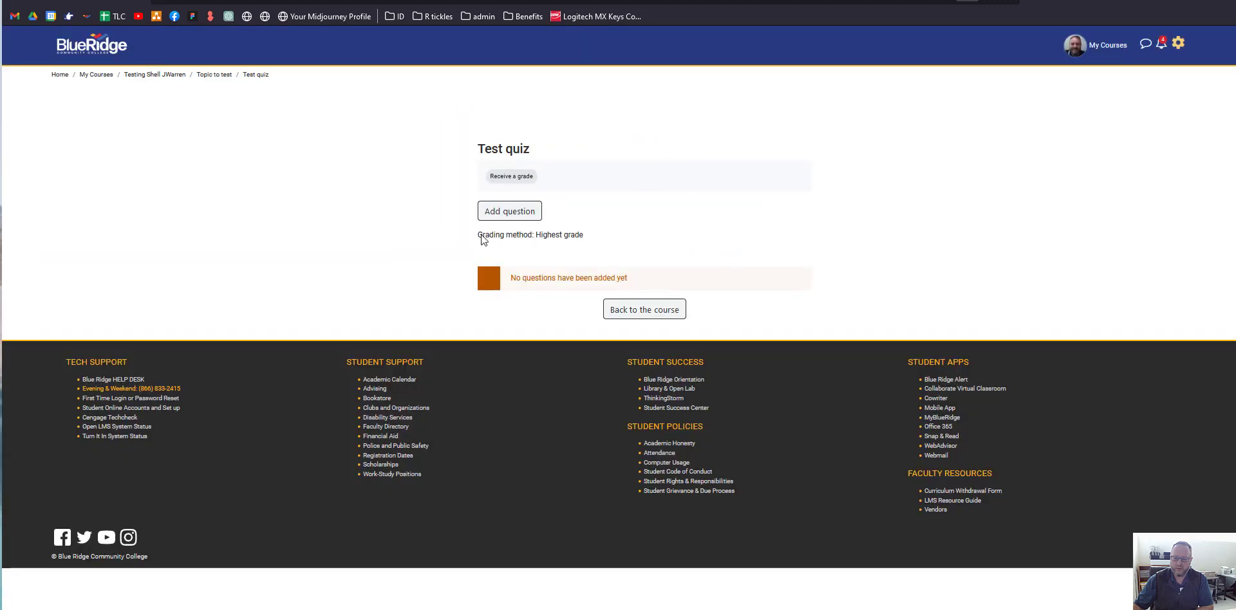
pyautogui.click(510, 212)
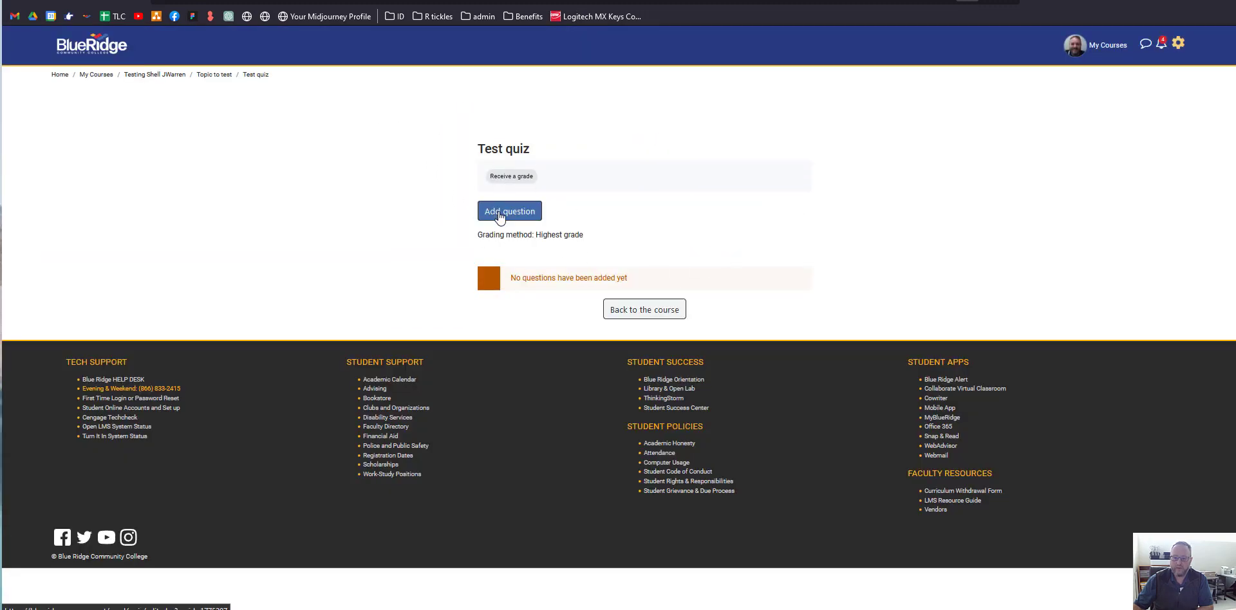
pyautogui.click(510, 211)
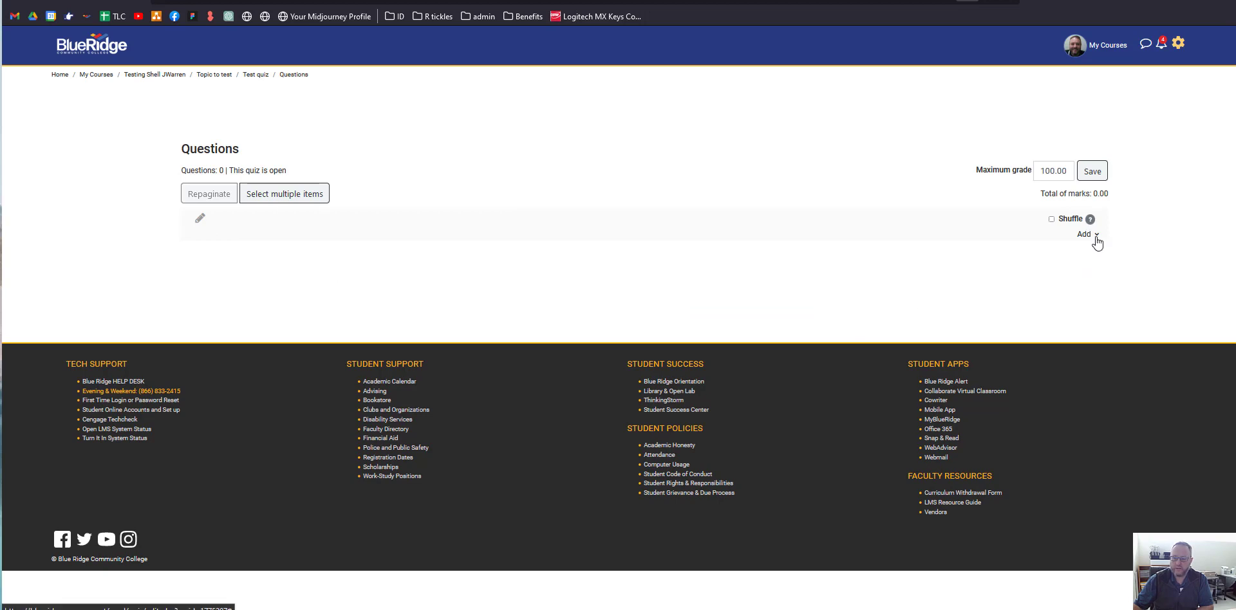
pyautogui.click(1084, 234)
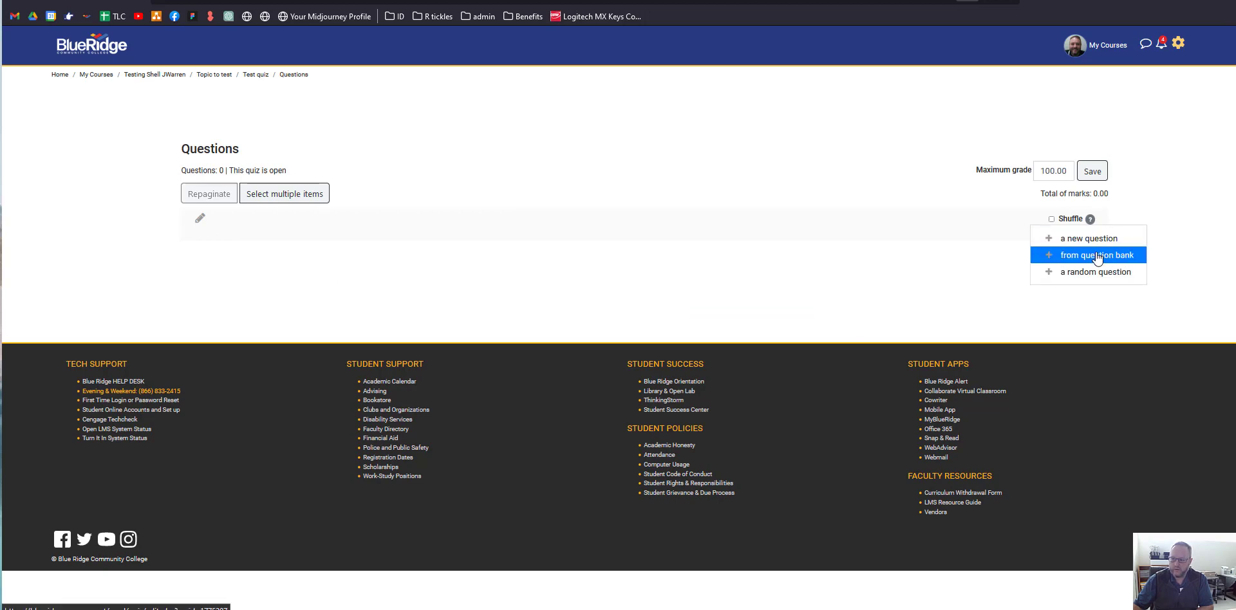
# - Add the first two Aiken Demo question-bank questions to the quiz, each worth 1.00 mark
pyautogui.click(1094, 255)
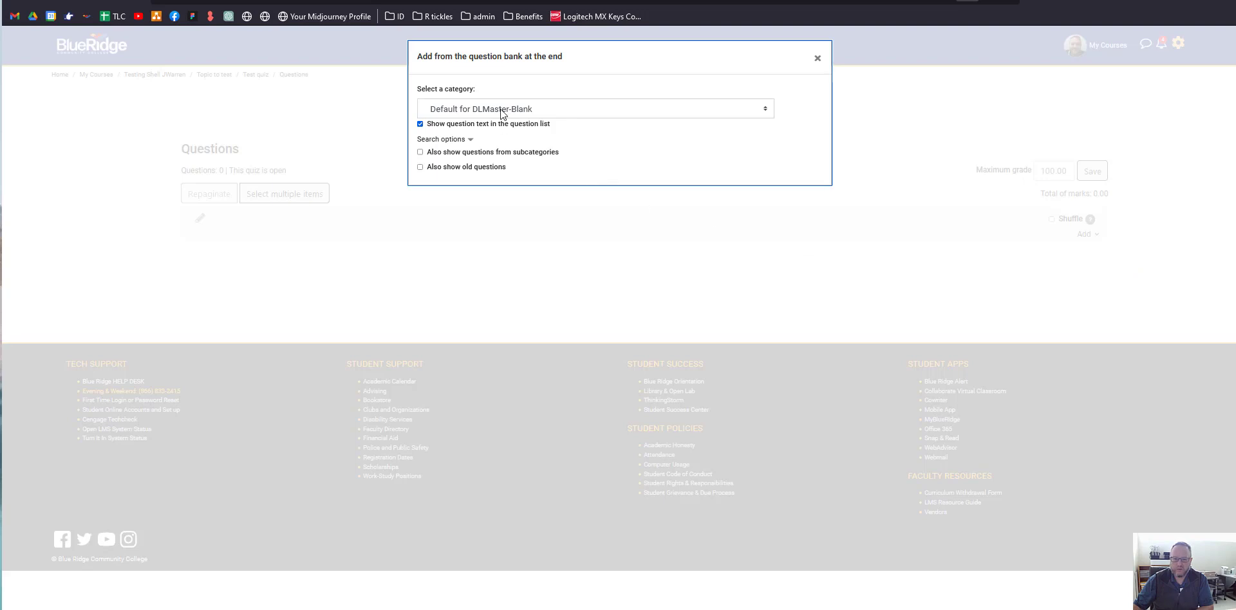
pyautogui.click(594, 109)
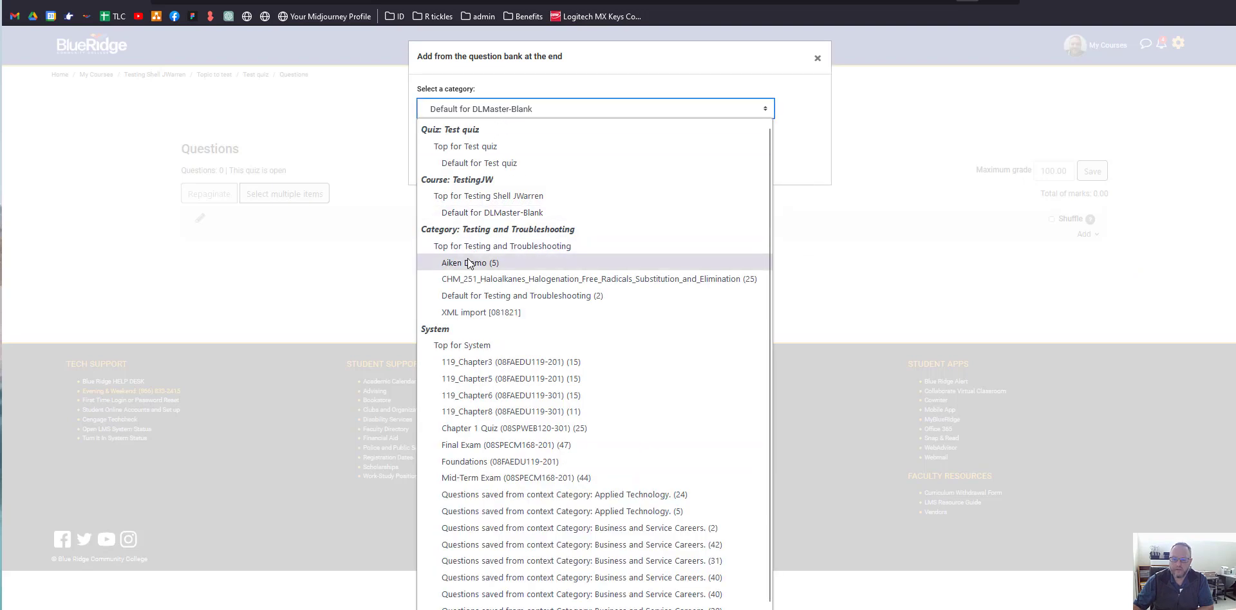
pyautogui.click(467, 263)
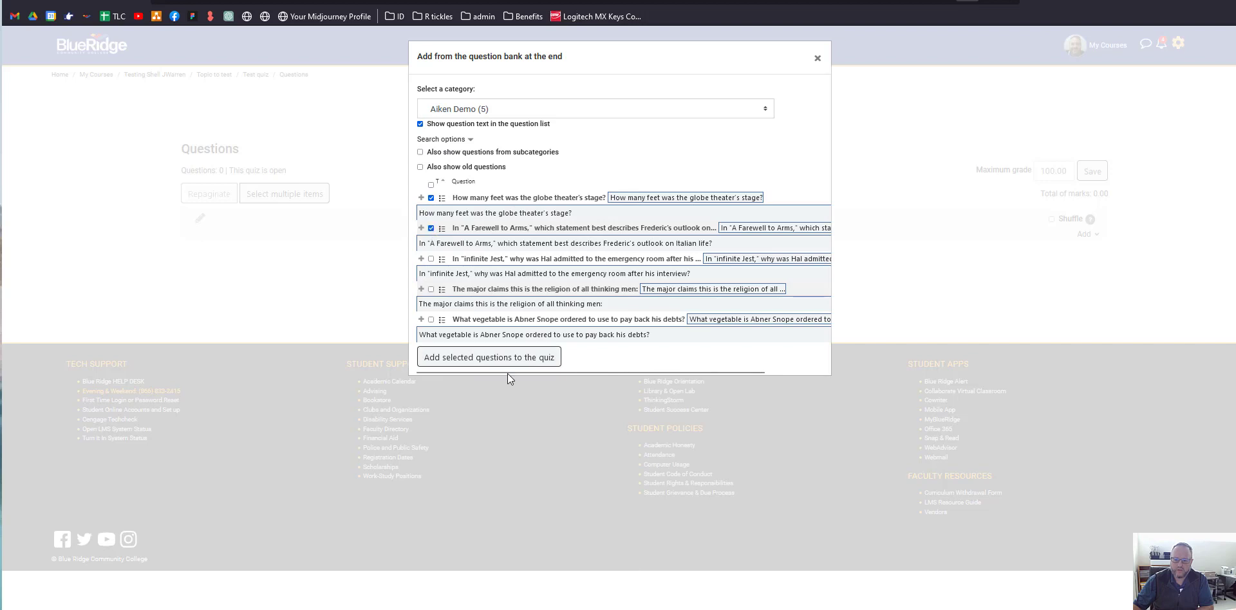
pyautogui.click(488, 356)
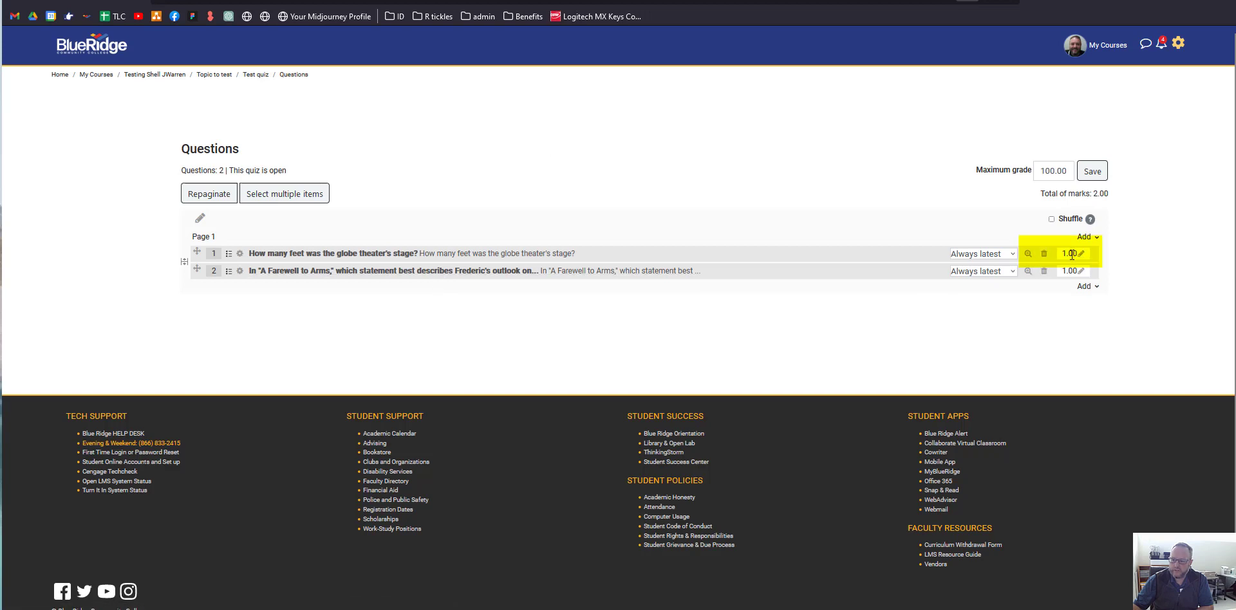
pyautogui.moveTo(1082, 270)
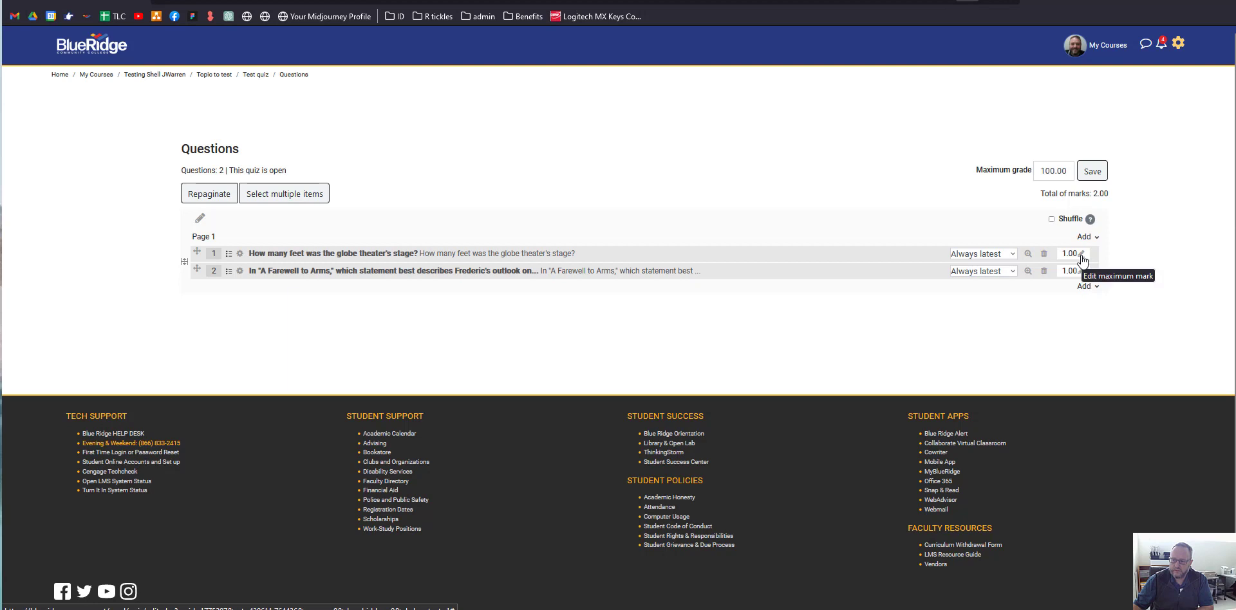
# - Replace question 1's maximum mark of 1.00 with 0 so it counts as extra credit
pyautogui.click(1084, 254)
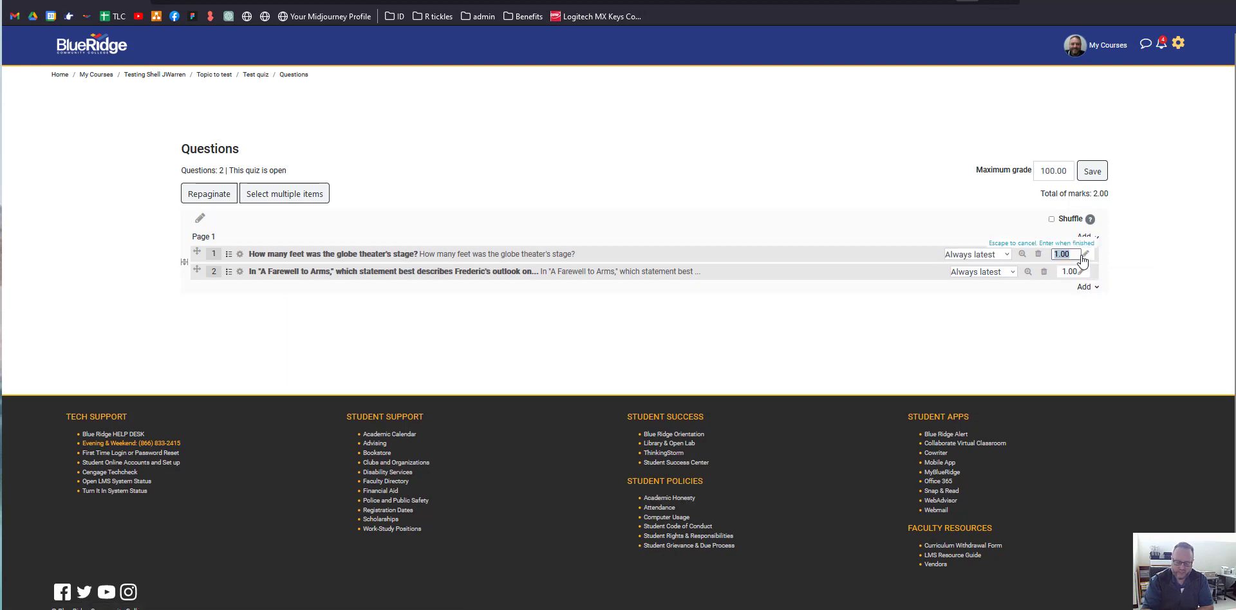
pyautogui.write('0')
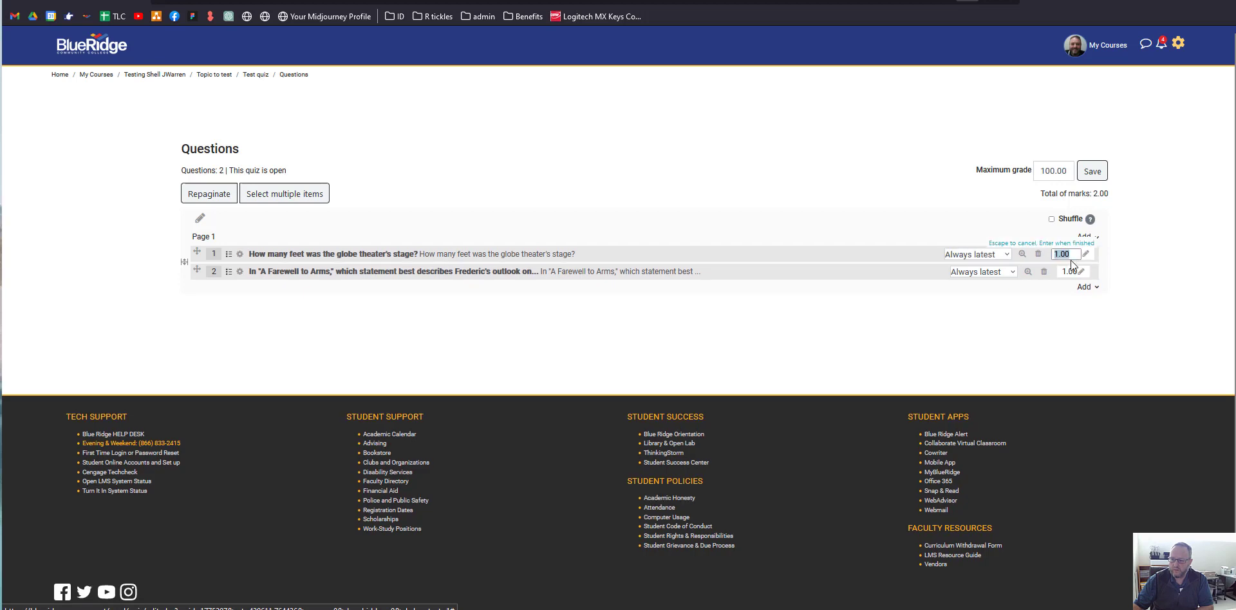
pyautogui.write('0')
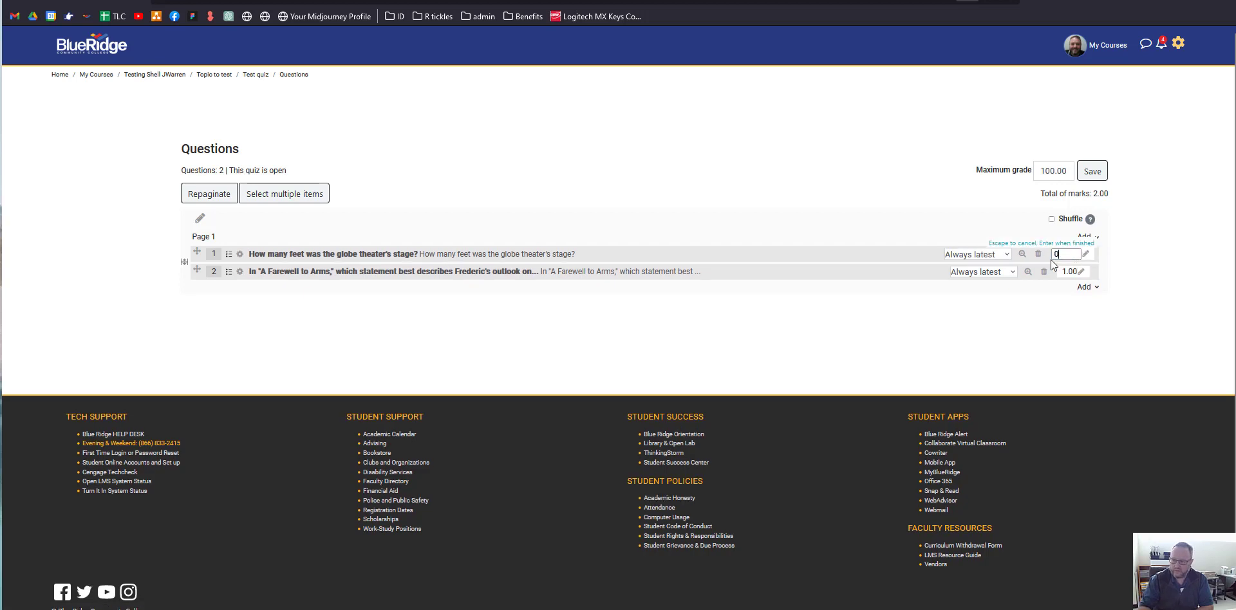